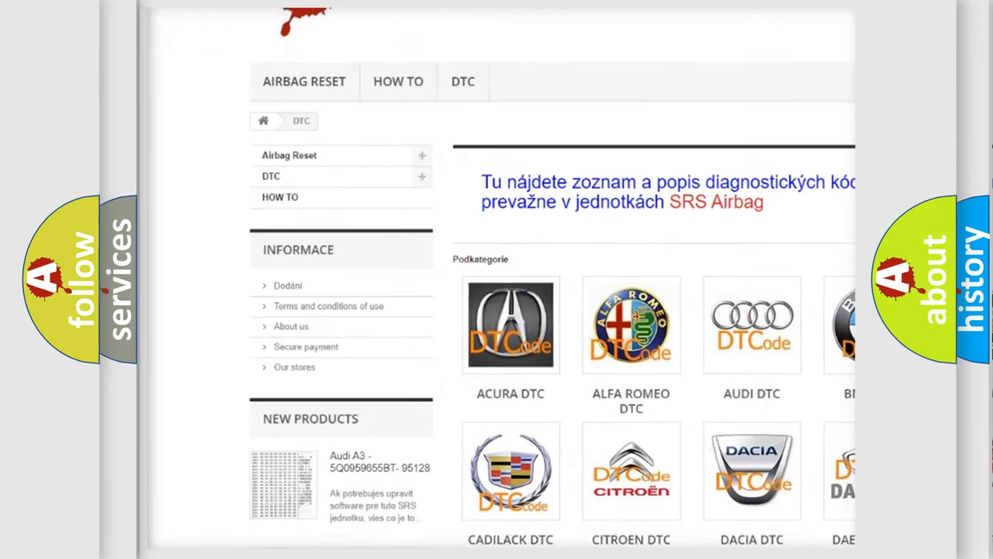
pyautogui.scroll(-3)
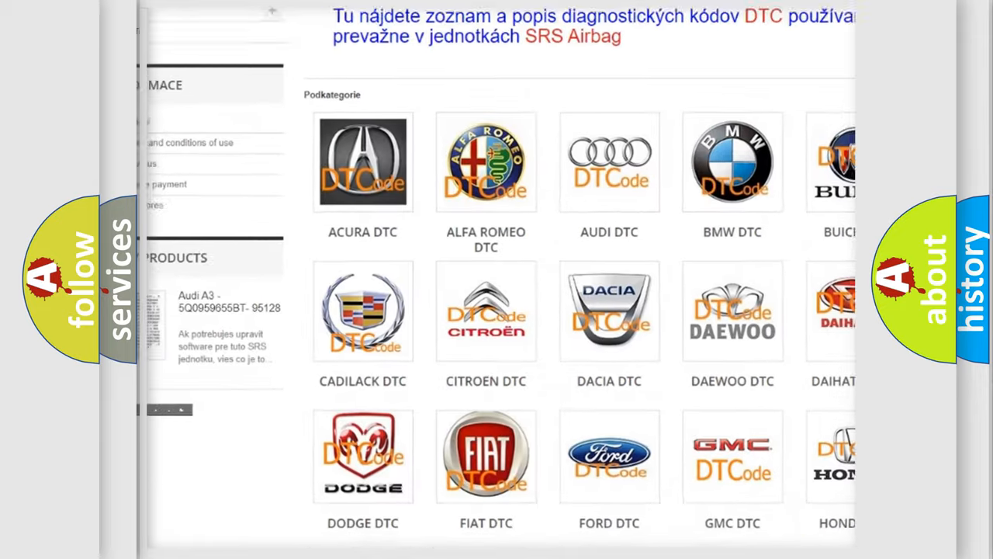
pyautogui.scroll(-3)
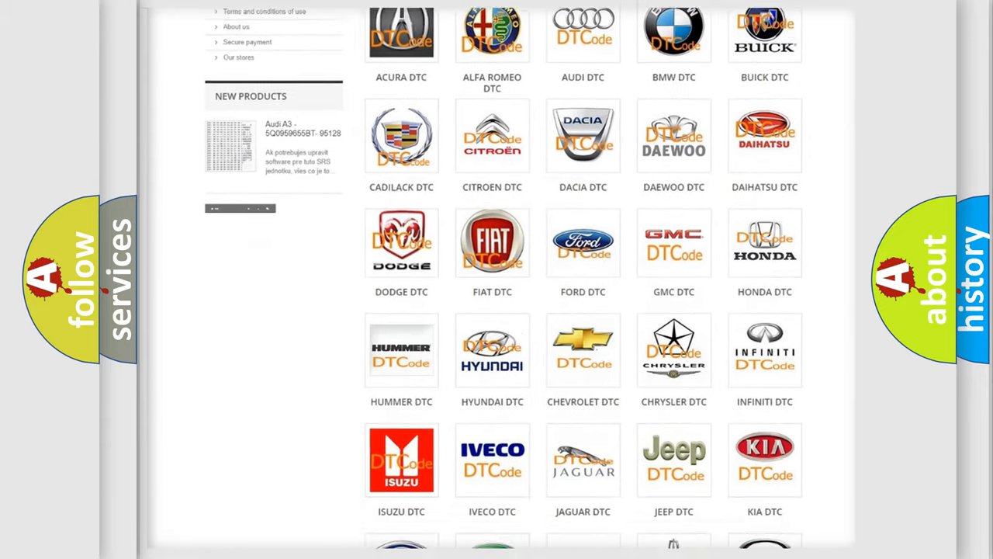
pyautogui.scroll(-3)
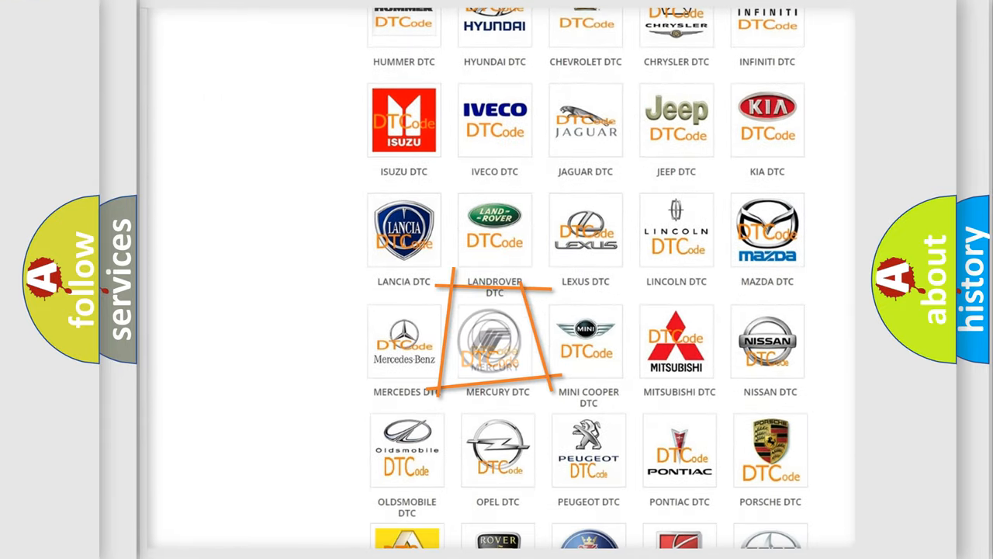